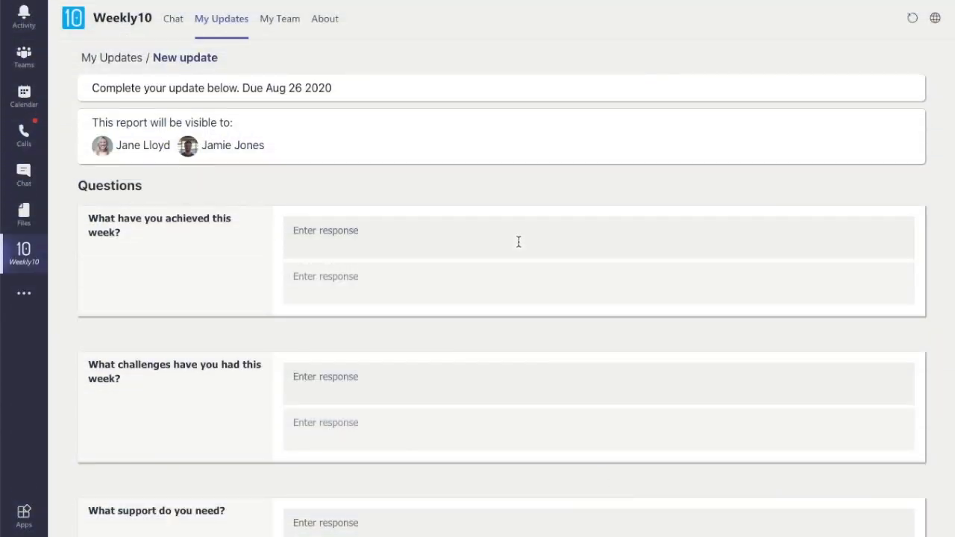
Step: Answer the achievements (Eden XY, 12 clients), challenges and support questions, and rate job readiness 8 with a comment
text(Made great progress)
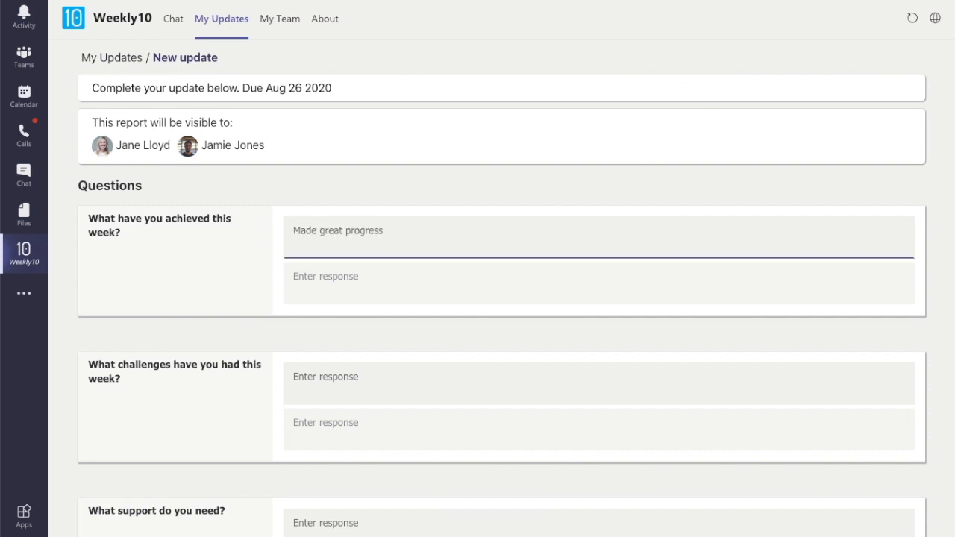
text(with the Eden XY project this week. We expect to close the ma)
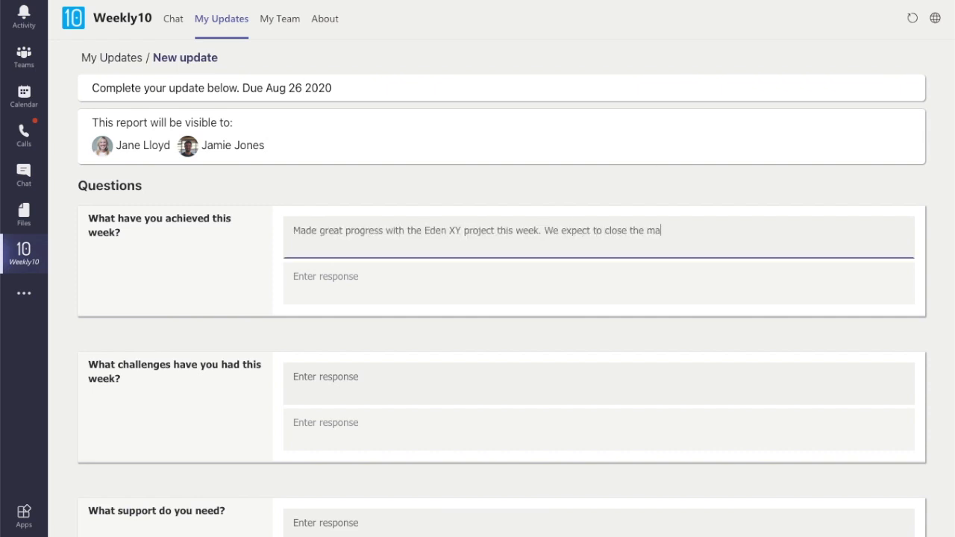
text(Travelled to see 12 new clients in York this week - great feedback so far, our average NPS score across these)
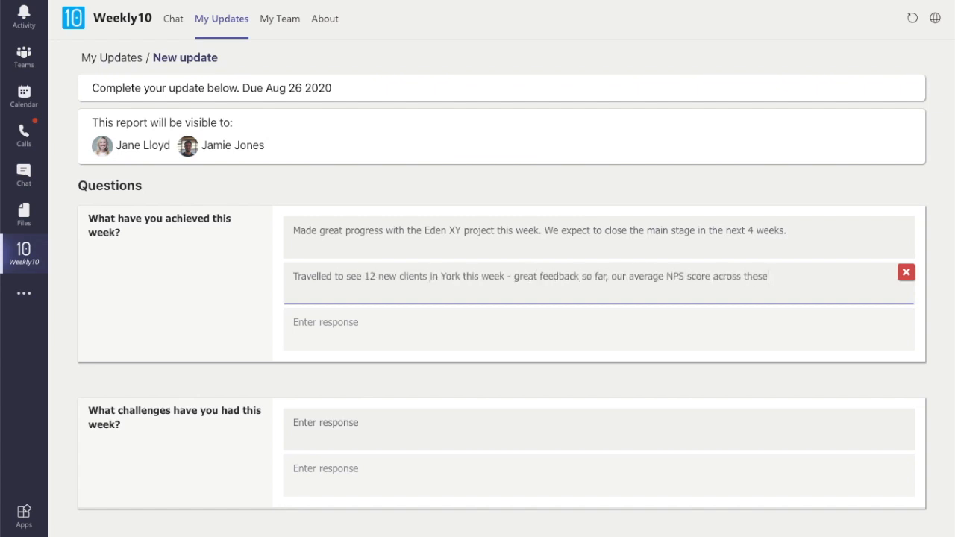
text(Issues with connectivity at home - my WFH set-up on the new laptop has been challenging.)
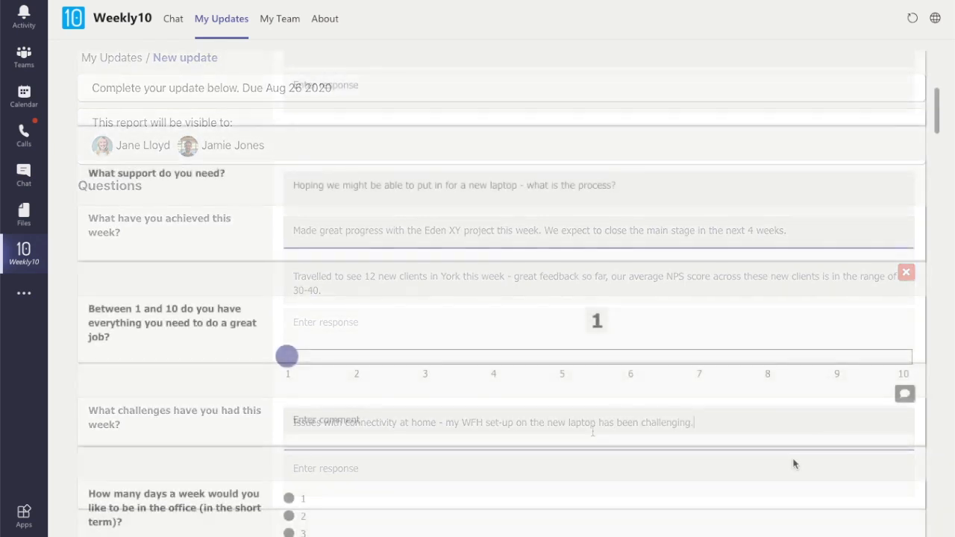
drag(287, 356, 769, 356)
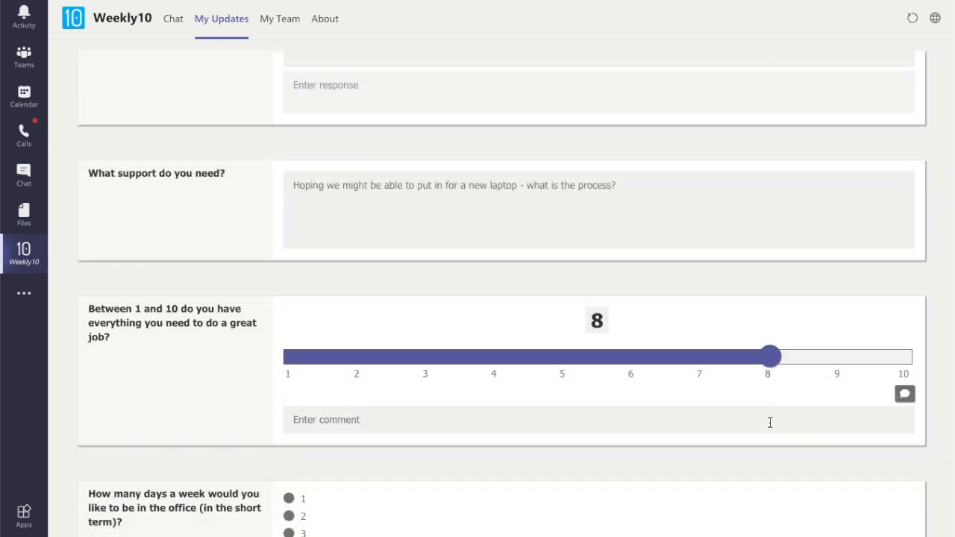
text(Feeling great this week - getting the right balance between work and home life!)
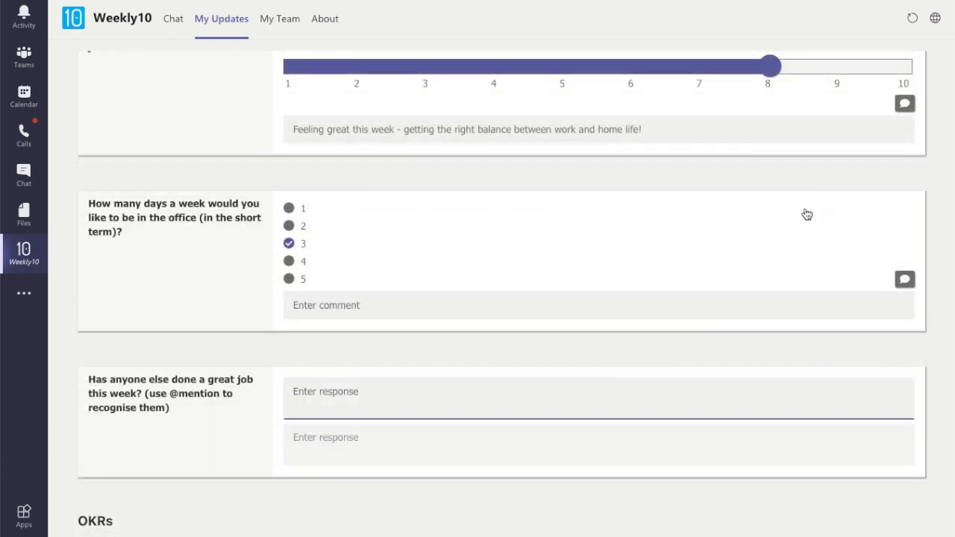
text(@ale)
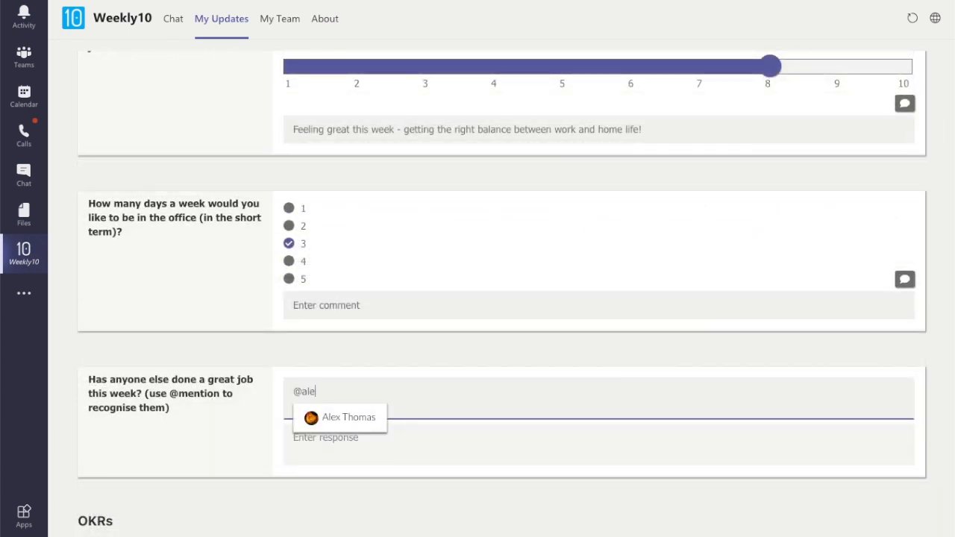
click(348, 417)
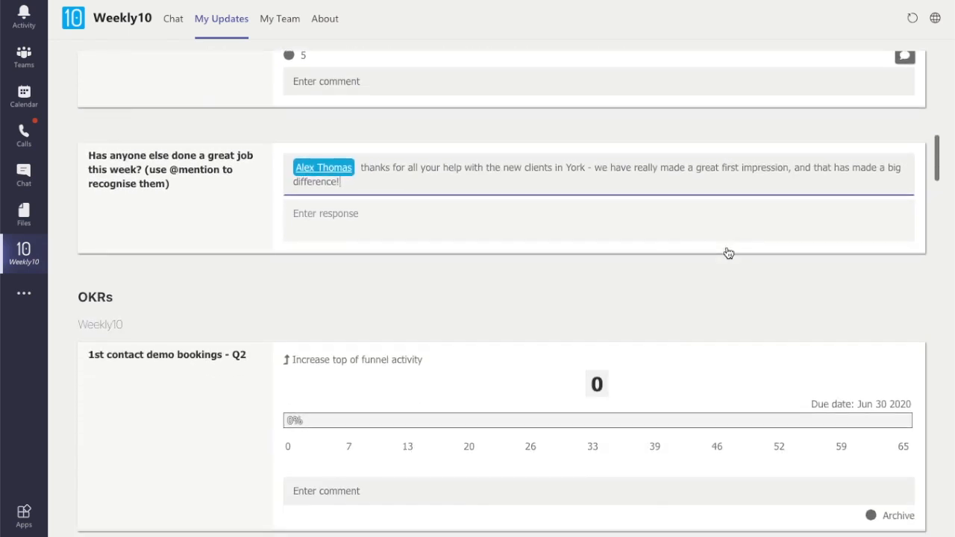
mouse_move(585, 401)
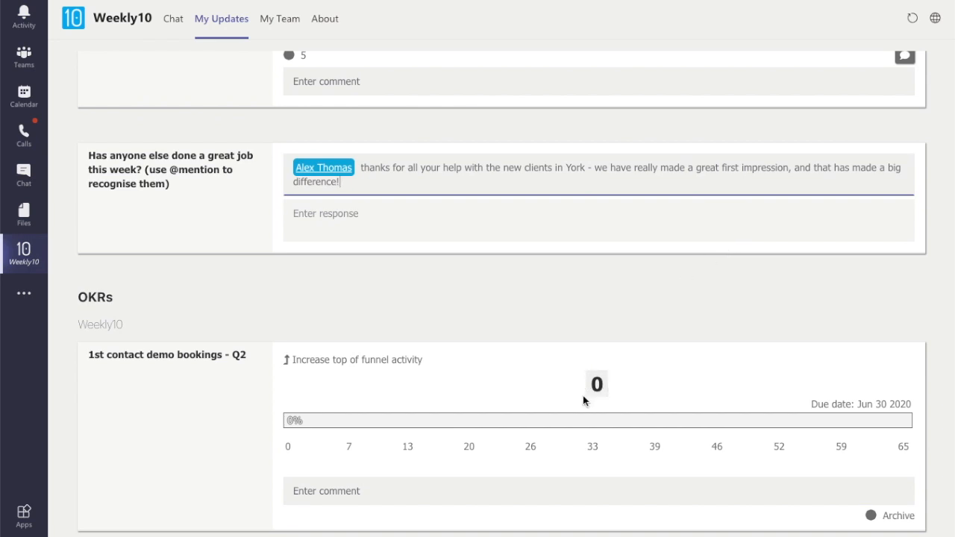
click(596, 384)
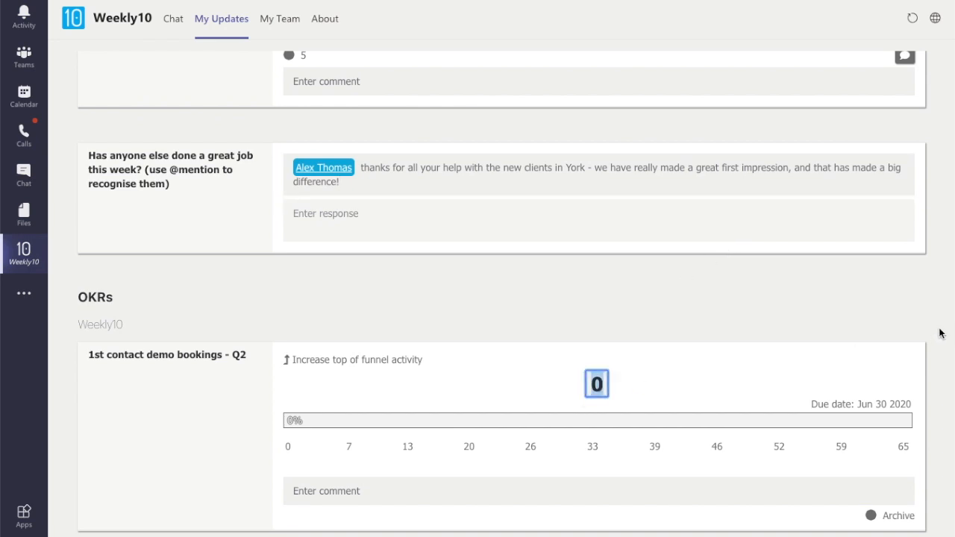
text(26)
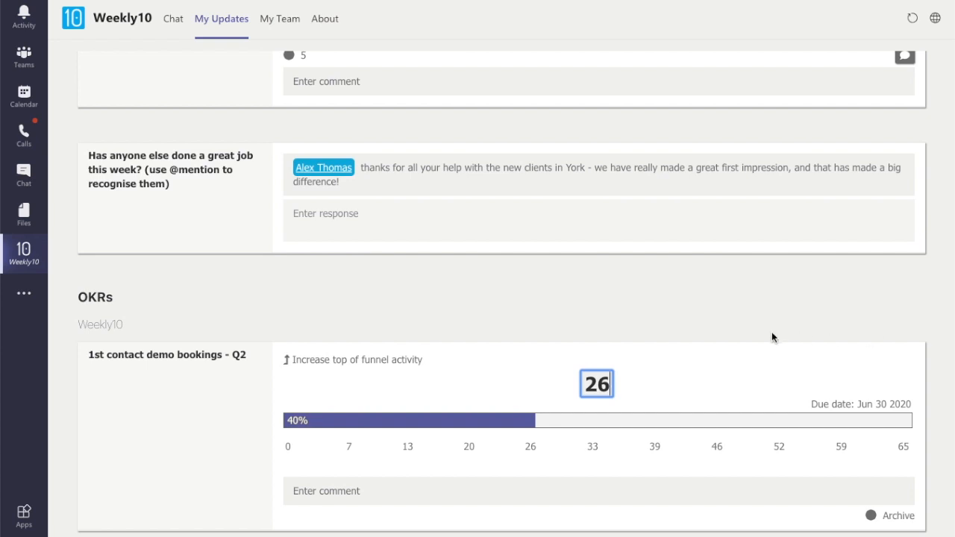
scroll(down, 3)
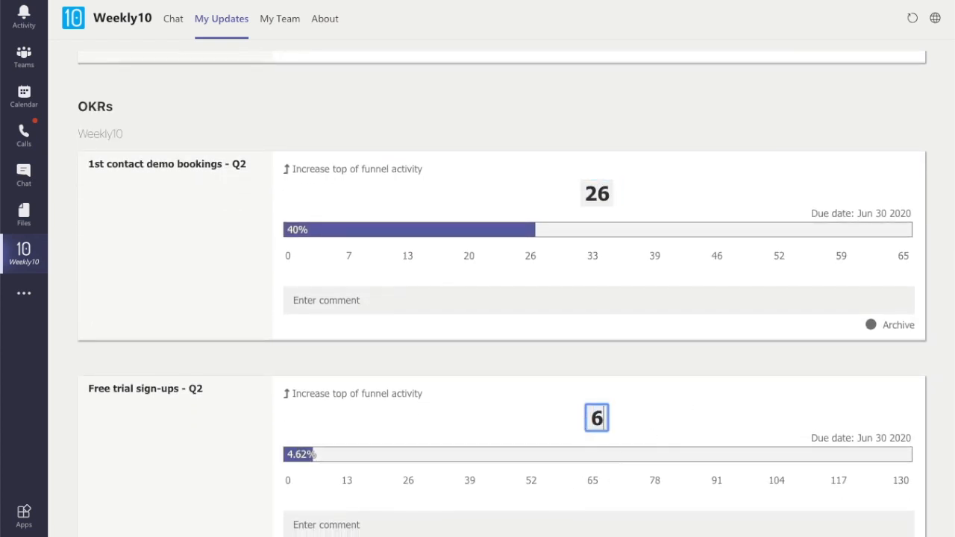
click(280, 18)
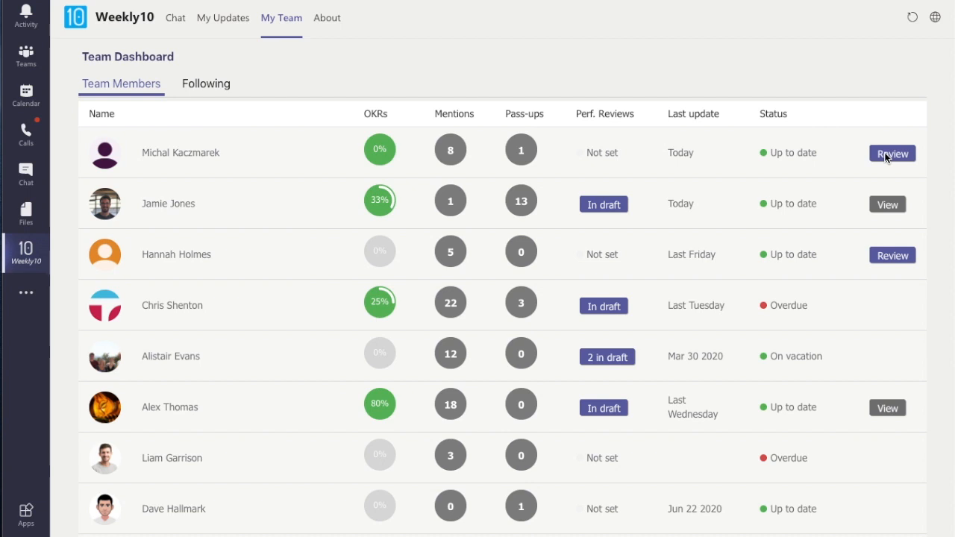
click(886, 204)
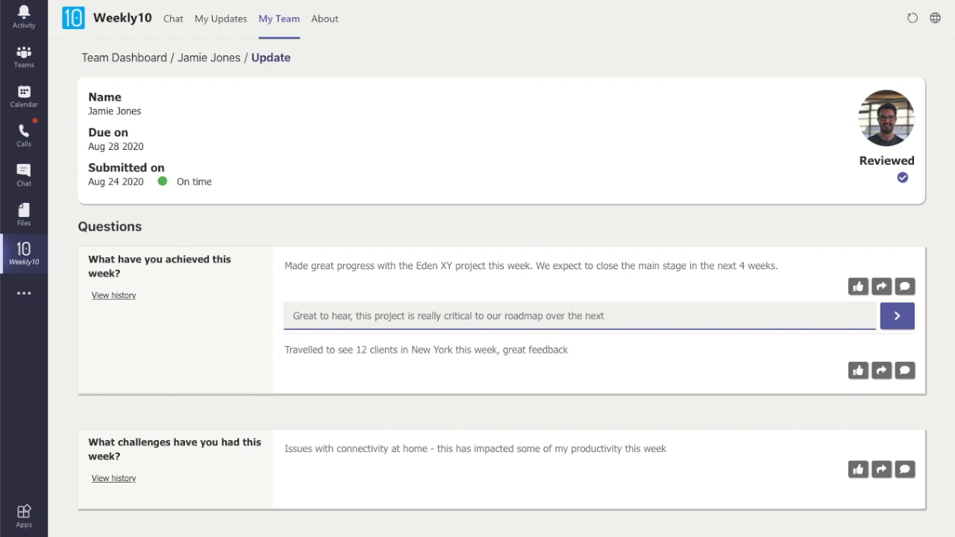
text(12months!)
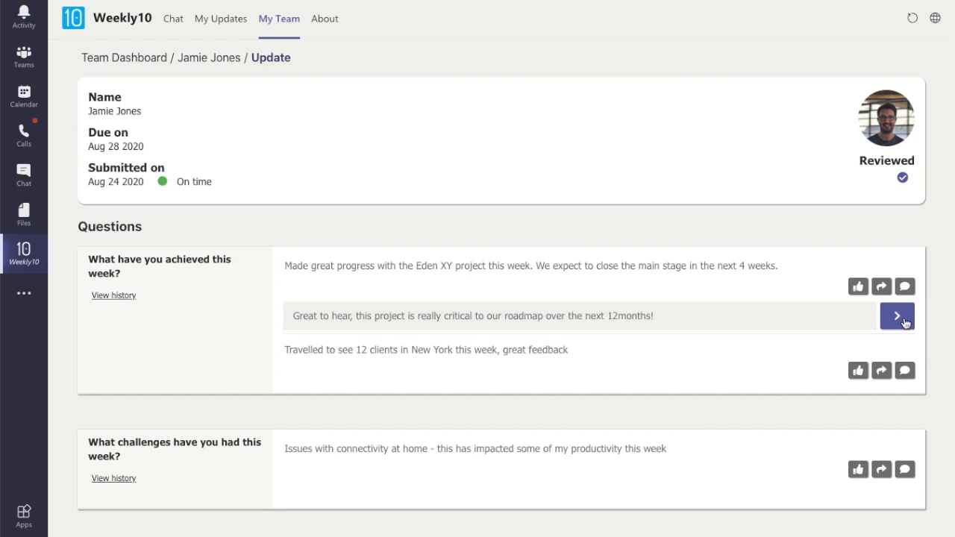
click(897, 315)
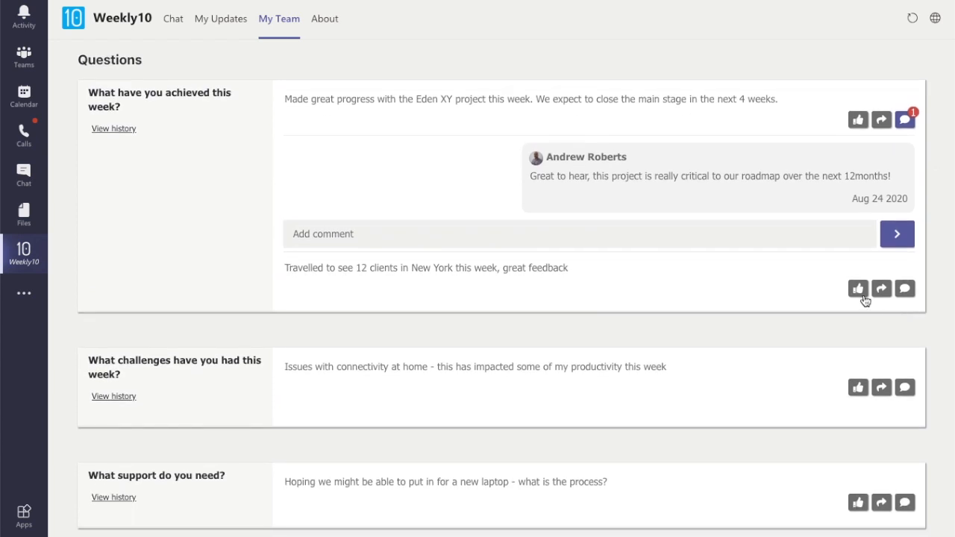
Step: Like the answer about visiting 12 clients and post a team effort comment
click(857, 289)
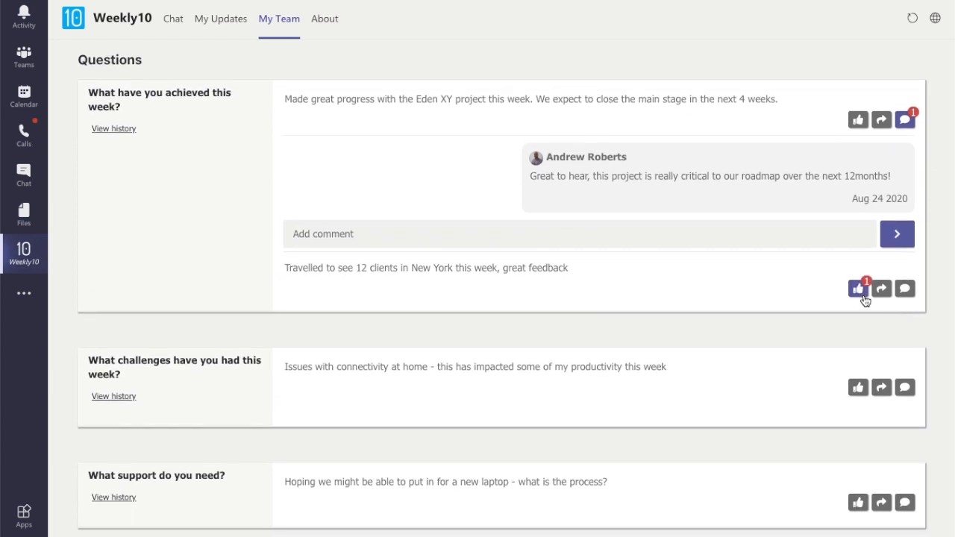
click(858, 288)
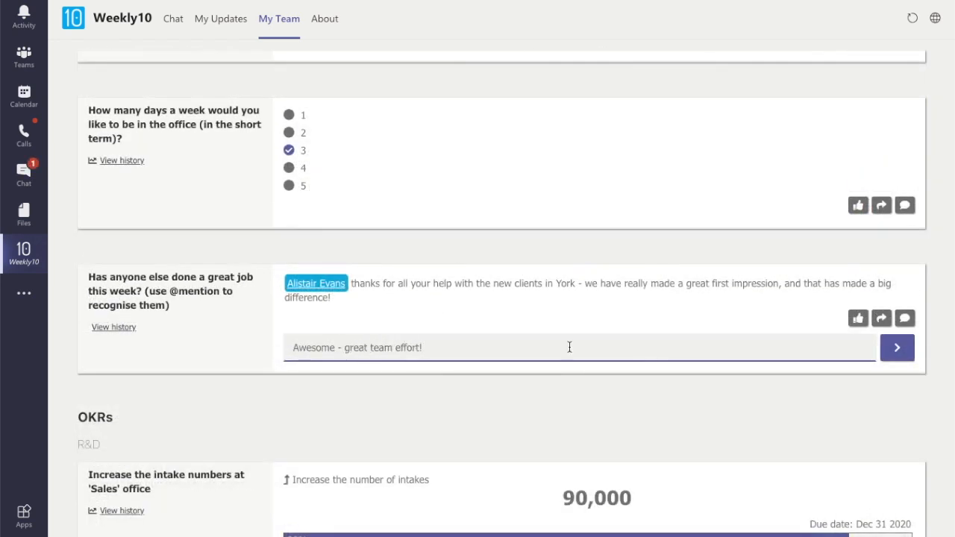
click(896, 348)
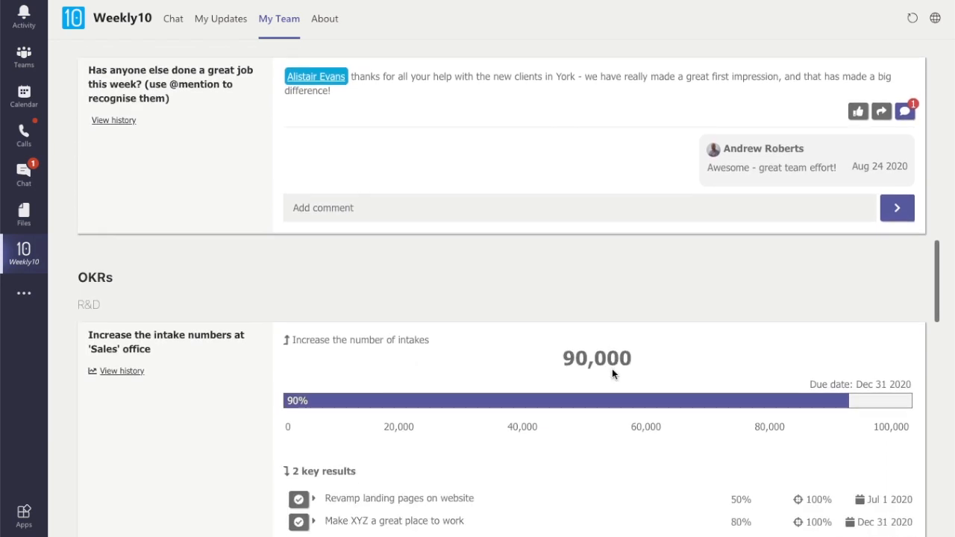
scroll(down, 3)
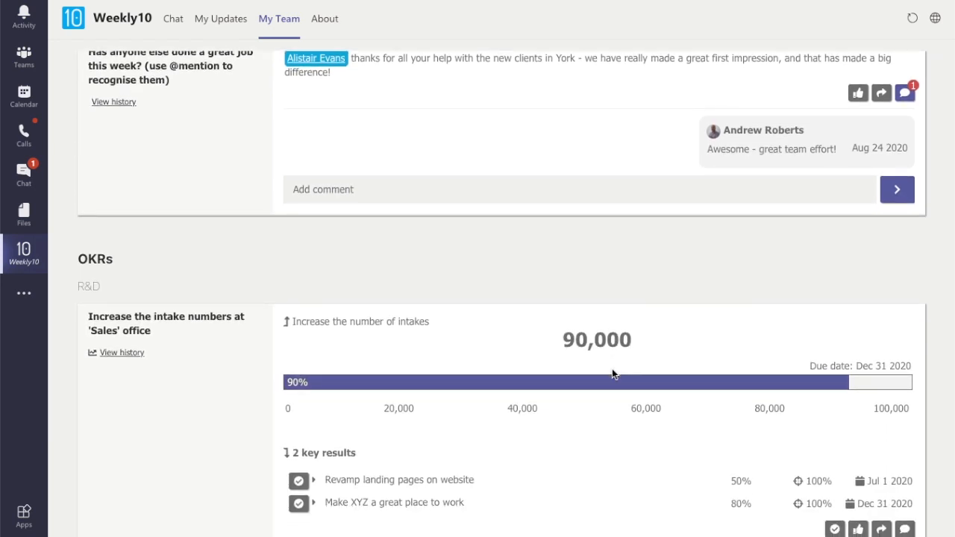
scroll(down, 3)
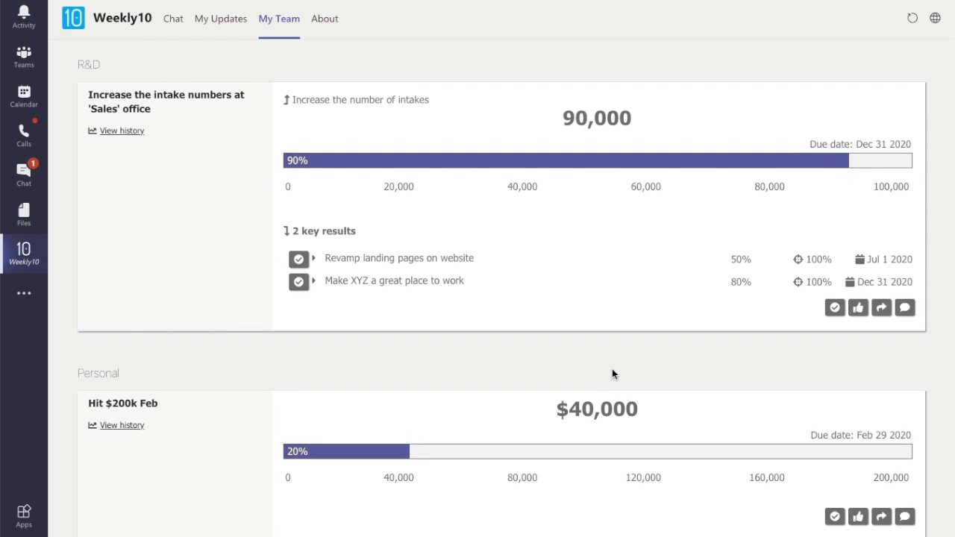
click(173, 19)
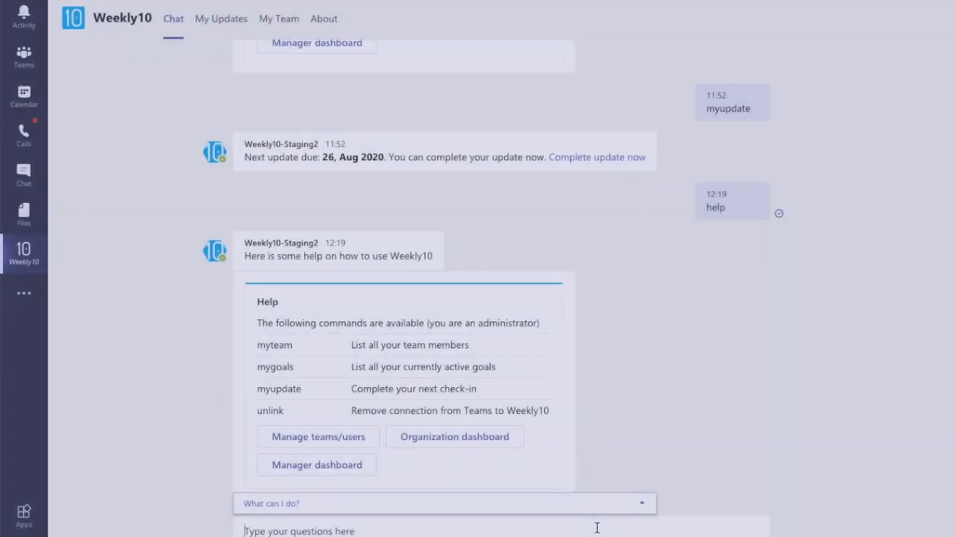
Step: Send mygoals and switch the Q3 prospects goal chart to Stacked progress
text(mygoals)
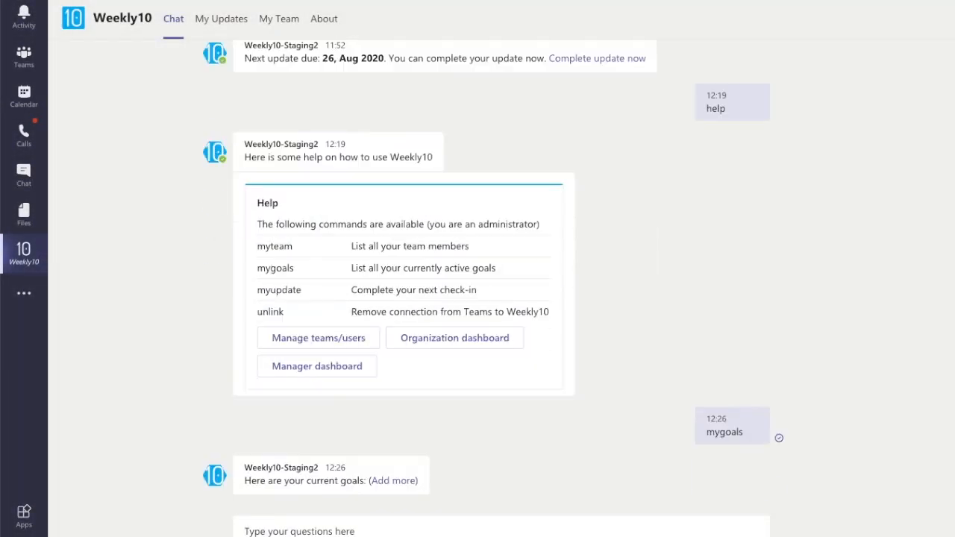
scroll(down, 3)
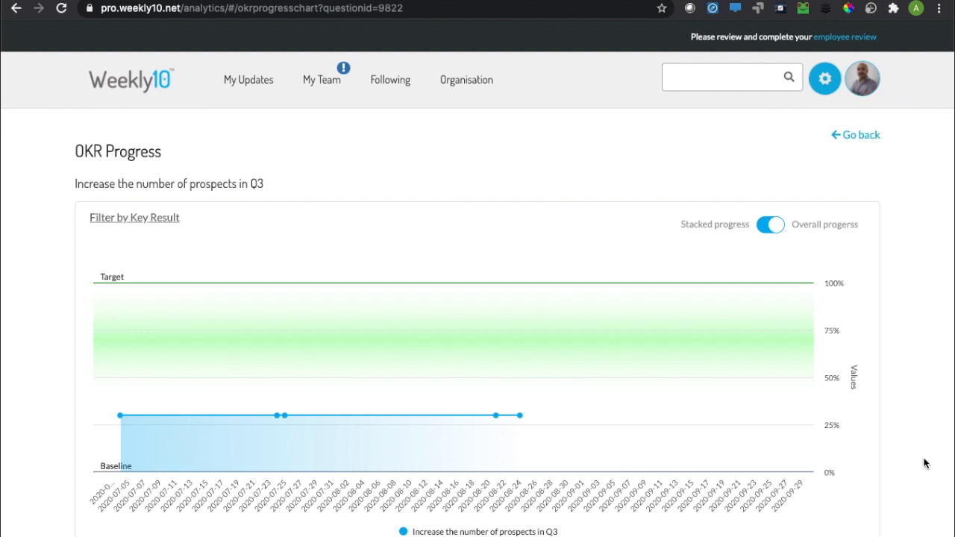
mouse_move(924, 459)
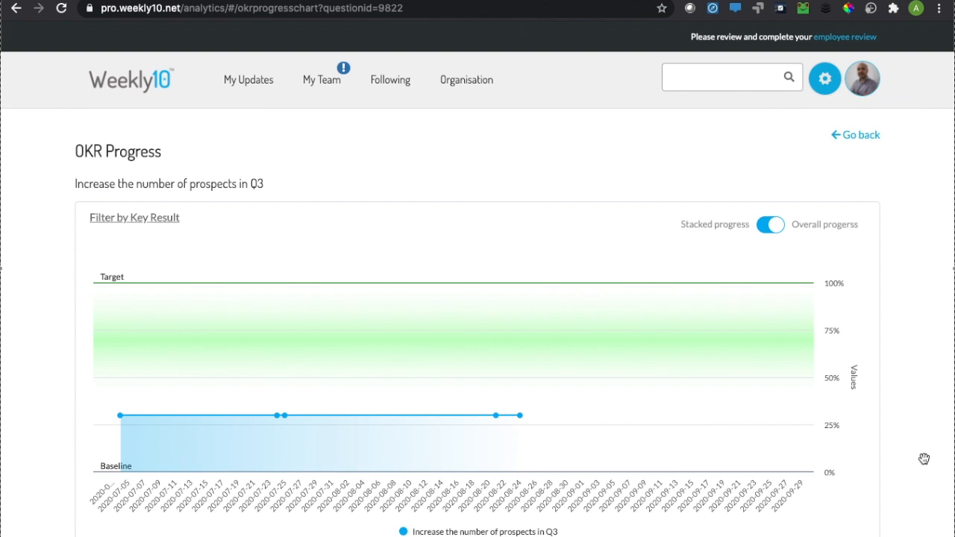
click(771, 216)
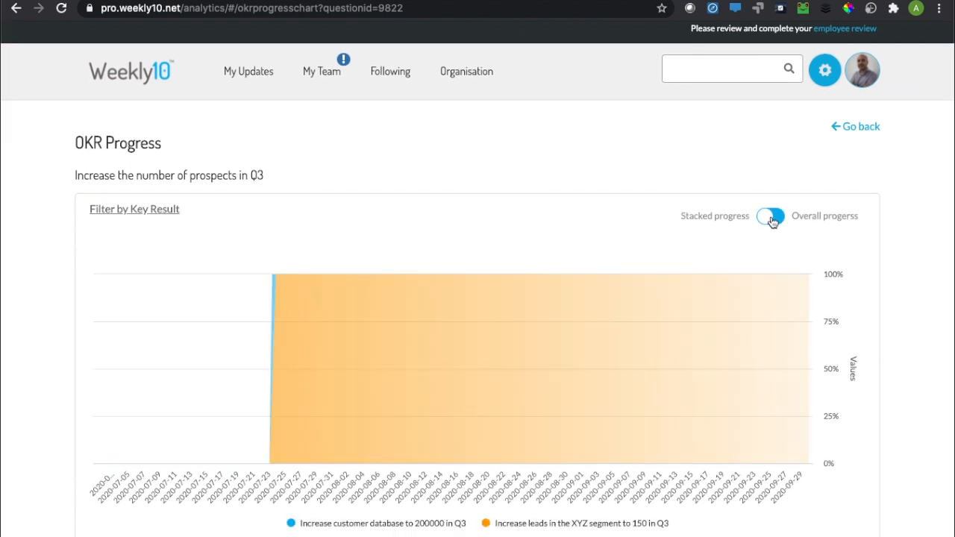
click(770, 215)
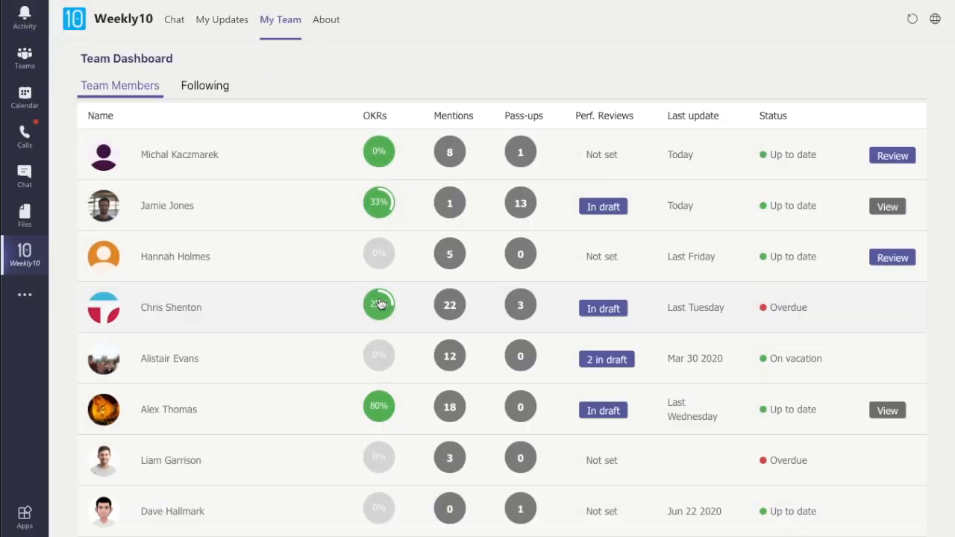
scroll(down, 3)
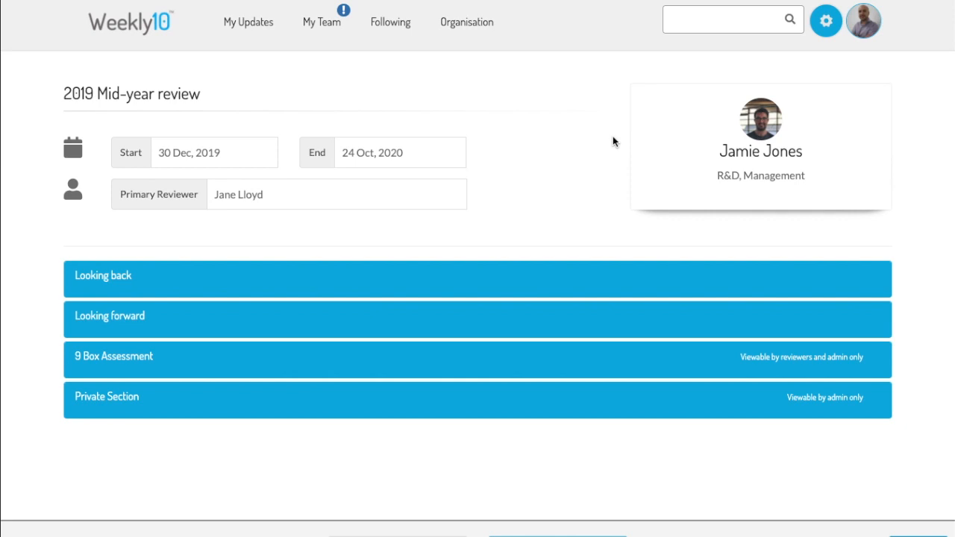
click(103, 275)
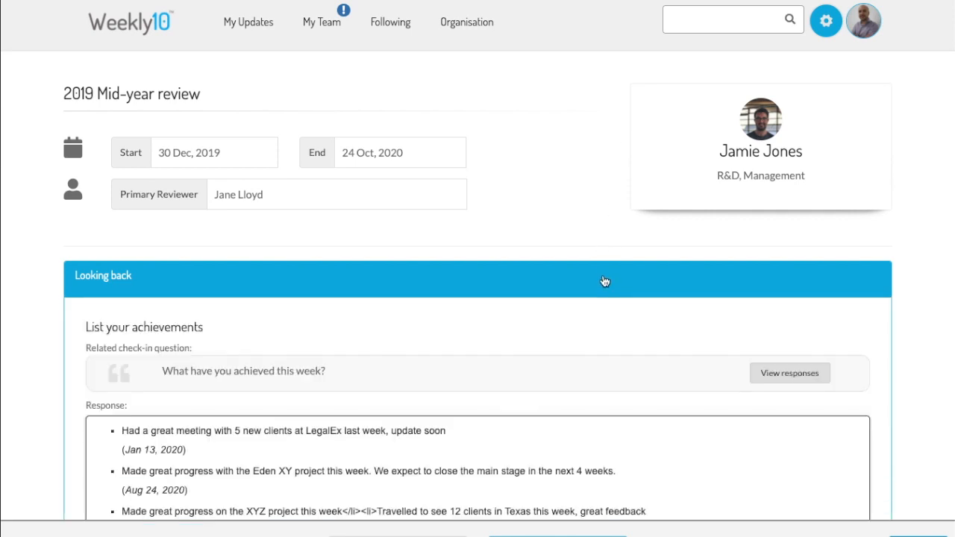
scroll(down, 3)
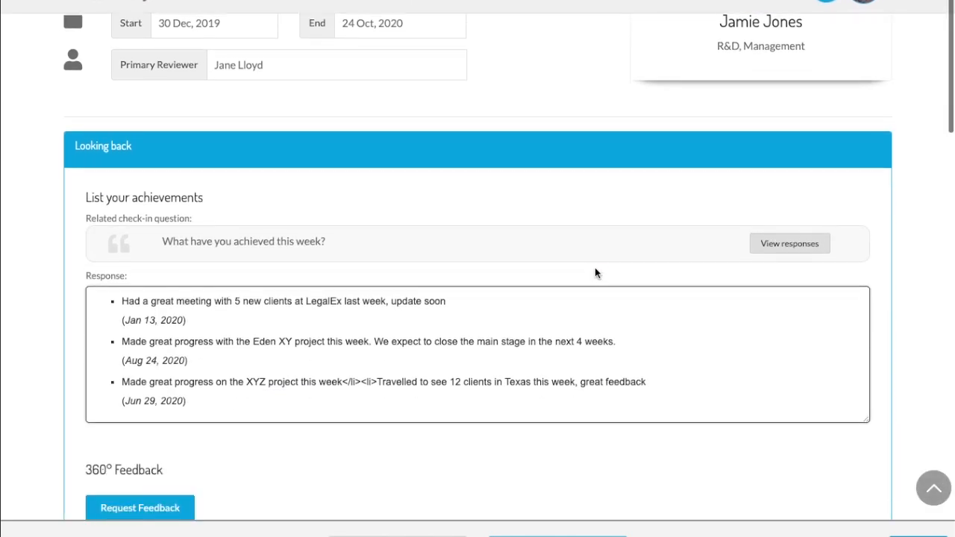
scroll(down, 3)
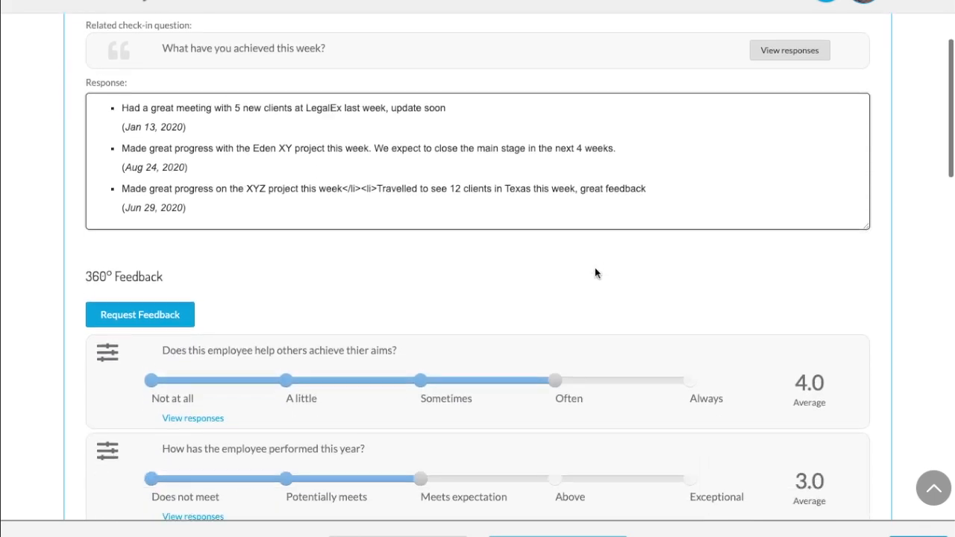
scroll(down, 3)
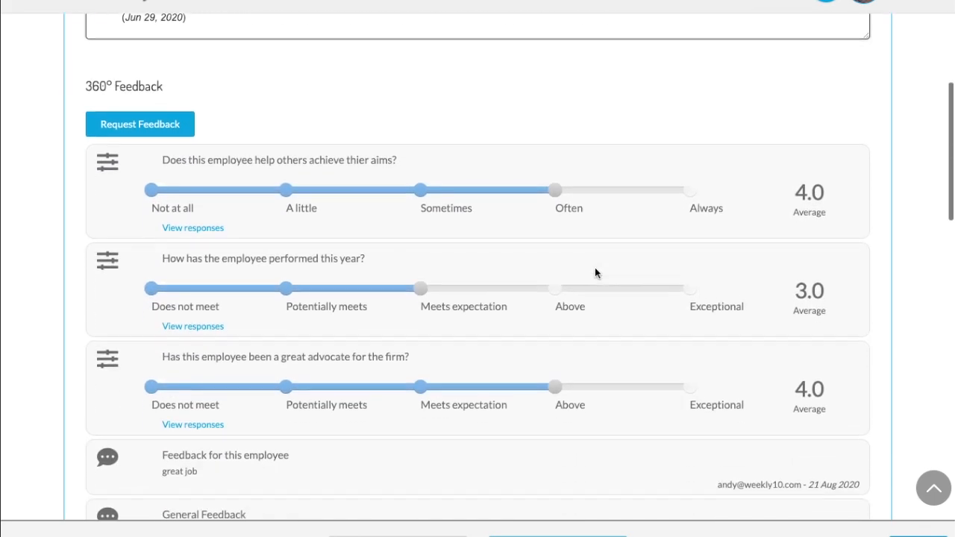
scroll(down, 3)
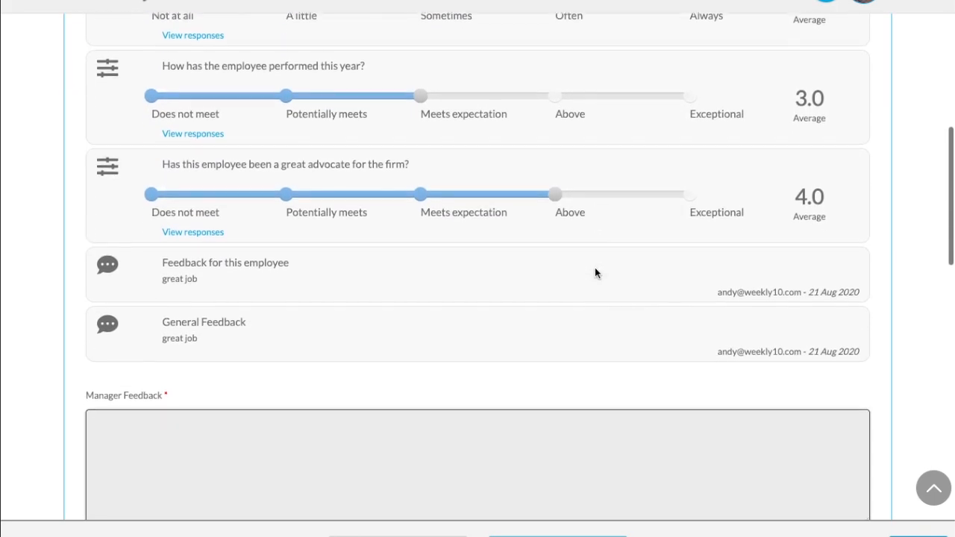
scroll(down, 3)
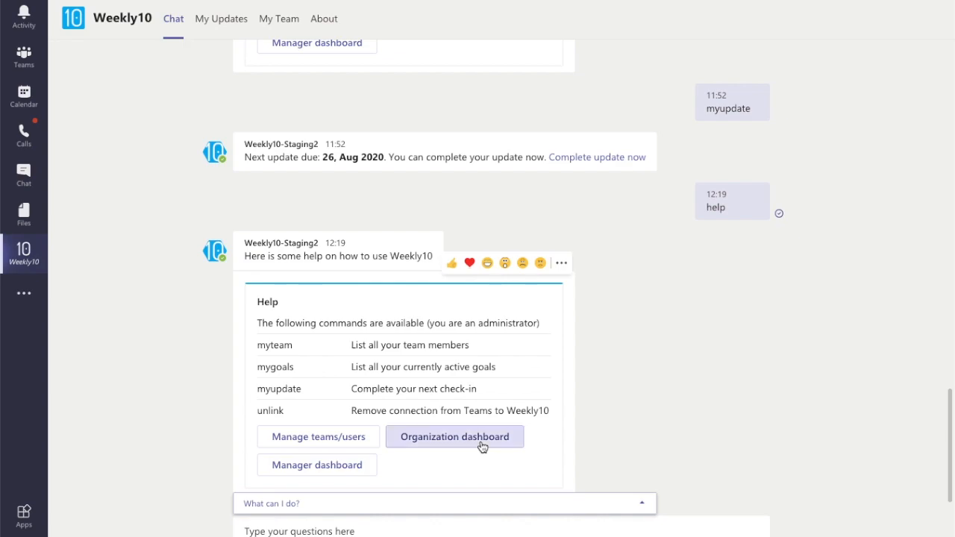
Step: Open the Organization dashboard's engagement chart, group by Score Component, and toggle toward Heatmap
click(454, 436)
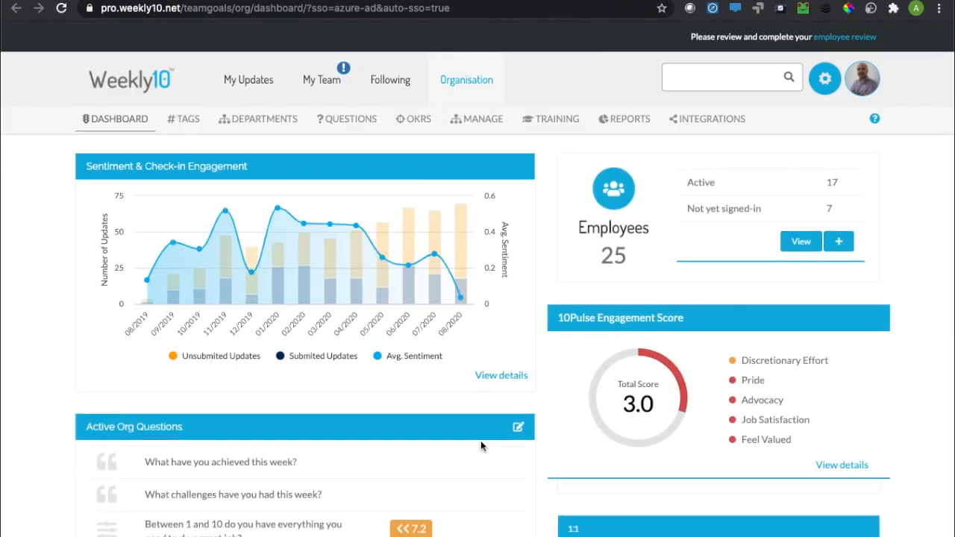
mouse_move(501, 376)
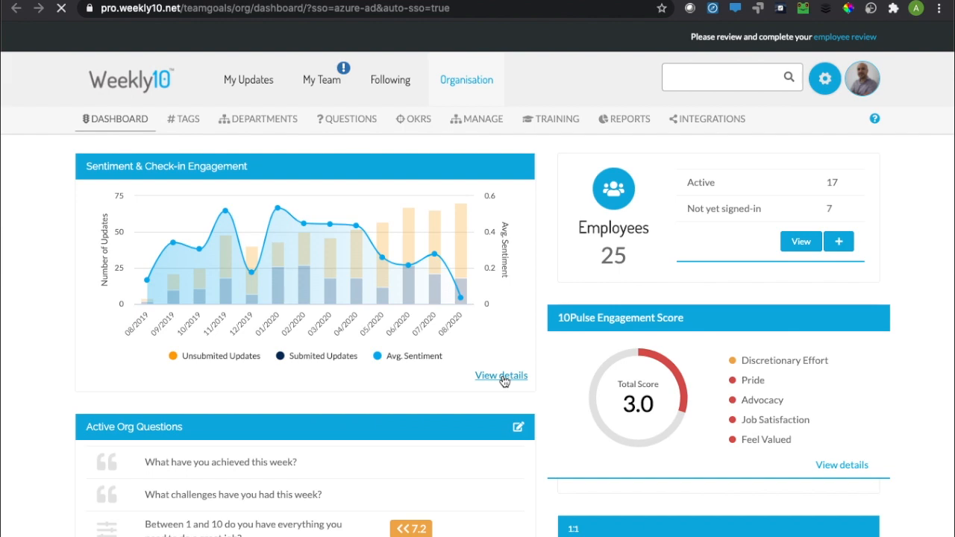
click(501, 376)
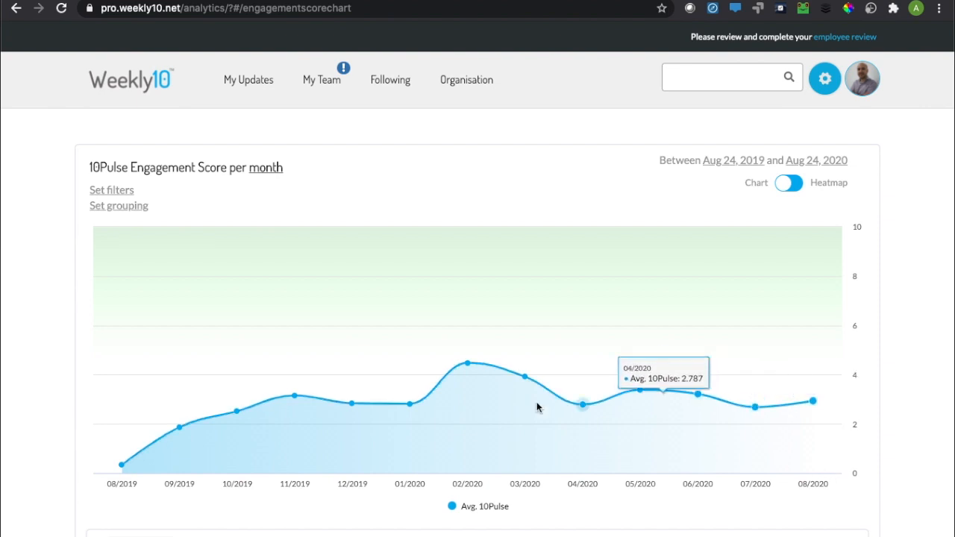
click(119, 205)
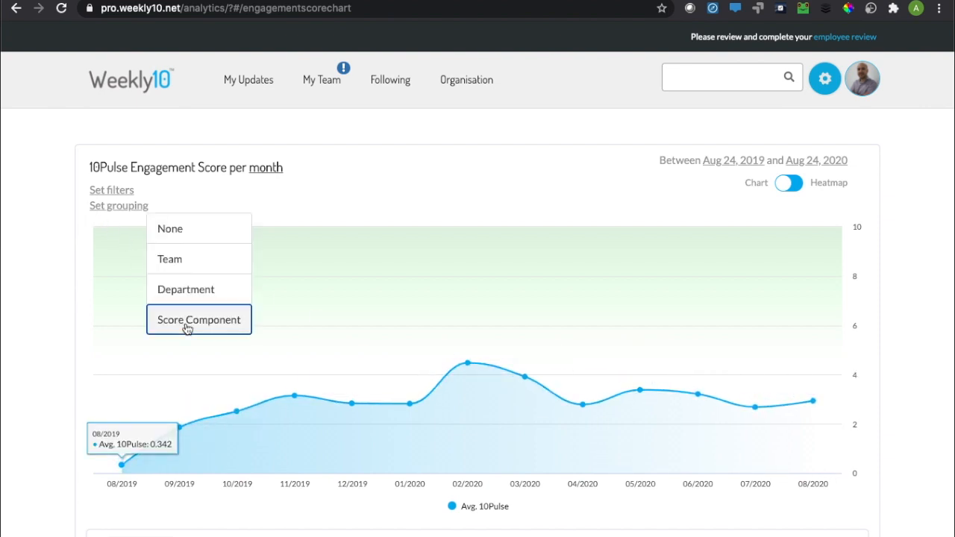
click(199, 319)
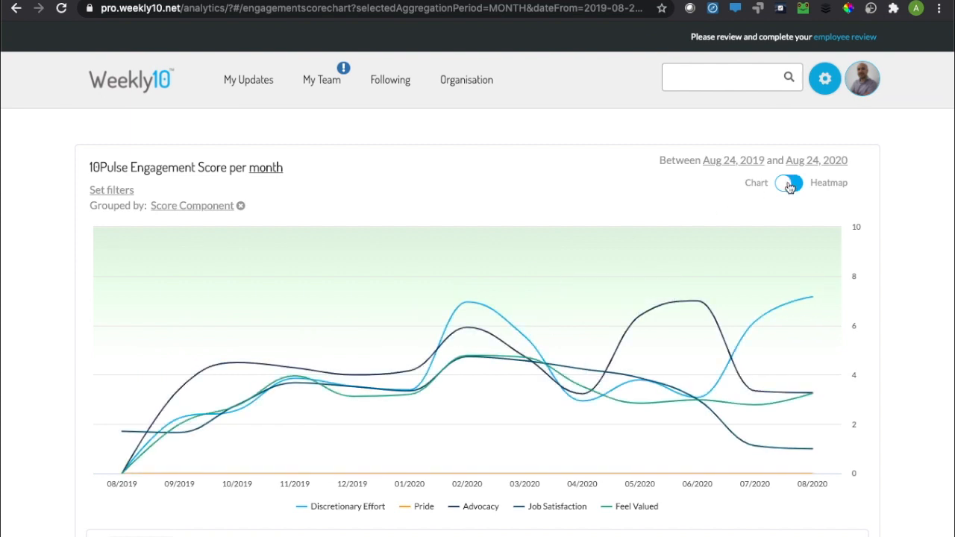
click(788, 182)
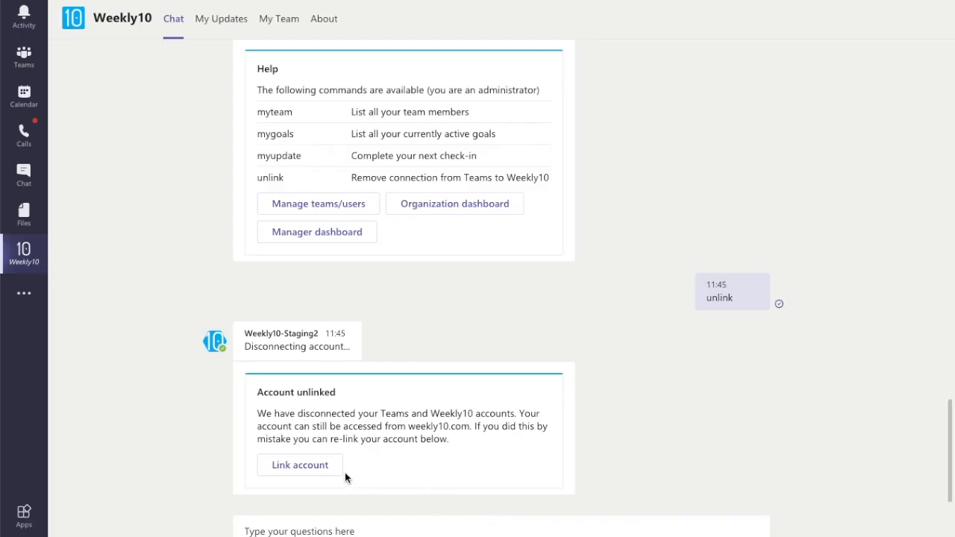
Step: Start Link account, copy the verification code, and send it in the Weekly10 chat
click(299, 465)
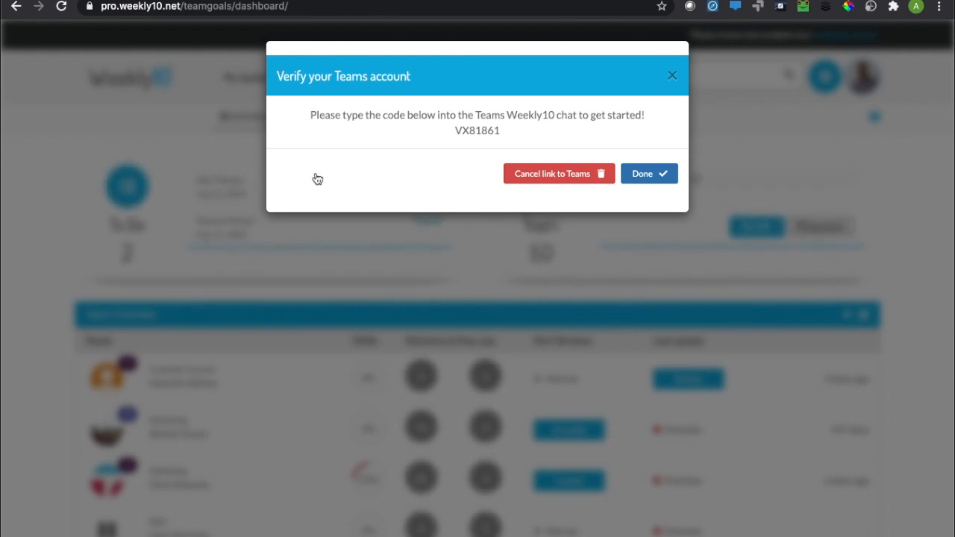
double_click(477, 130)
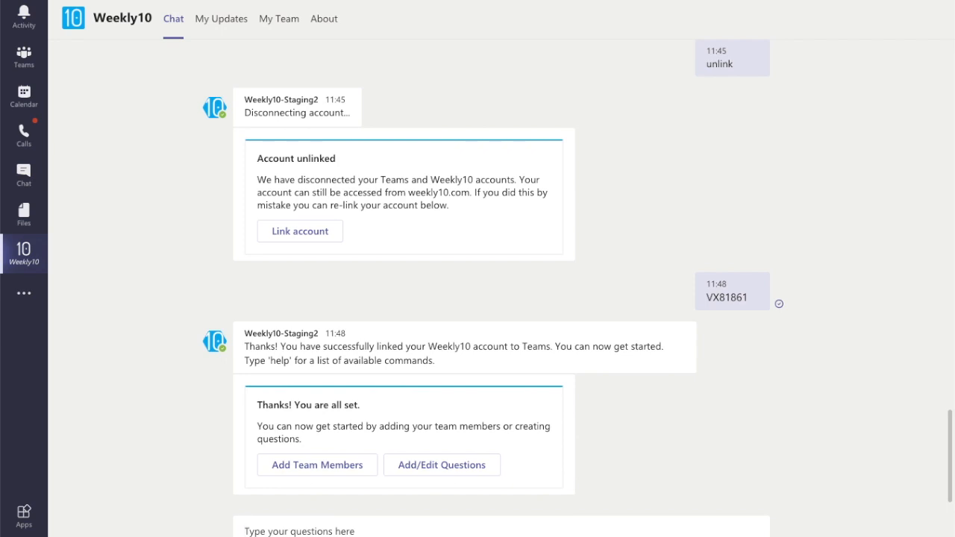
text(help)
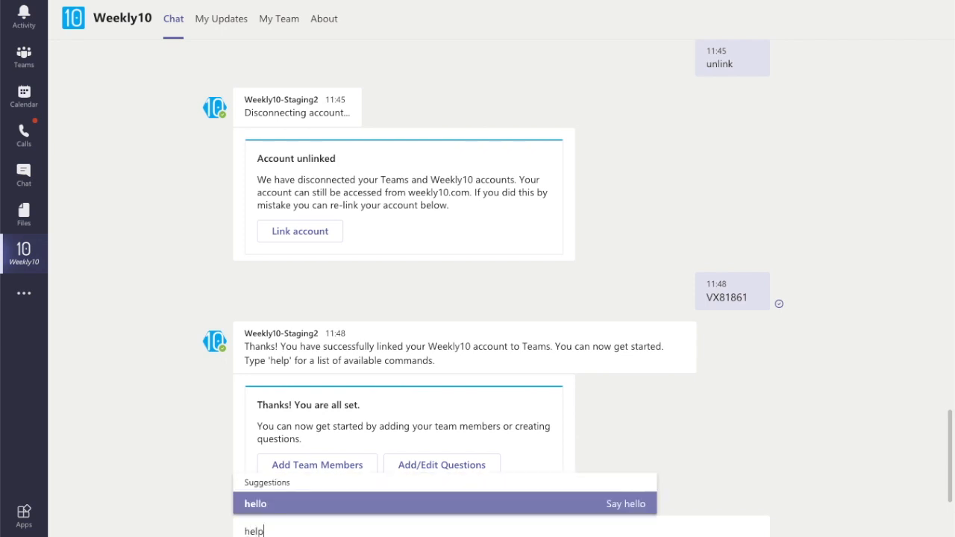